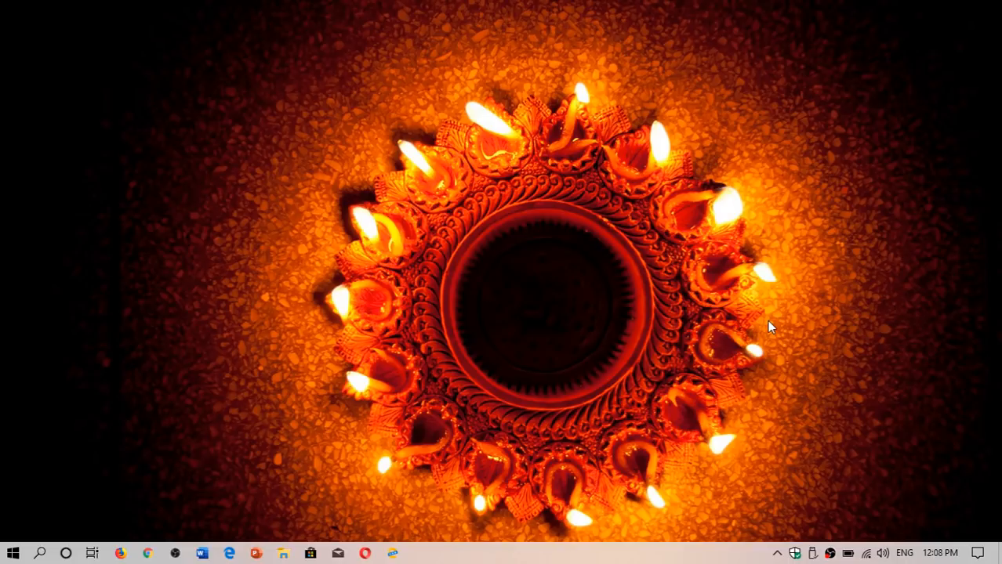
mouse_move(805, 310)
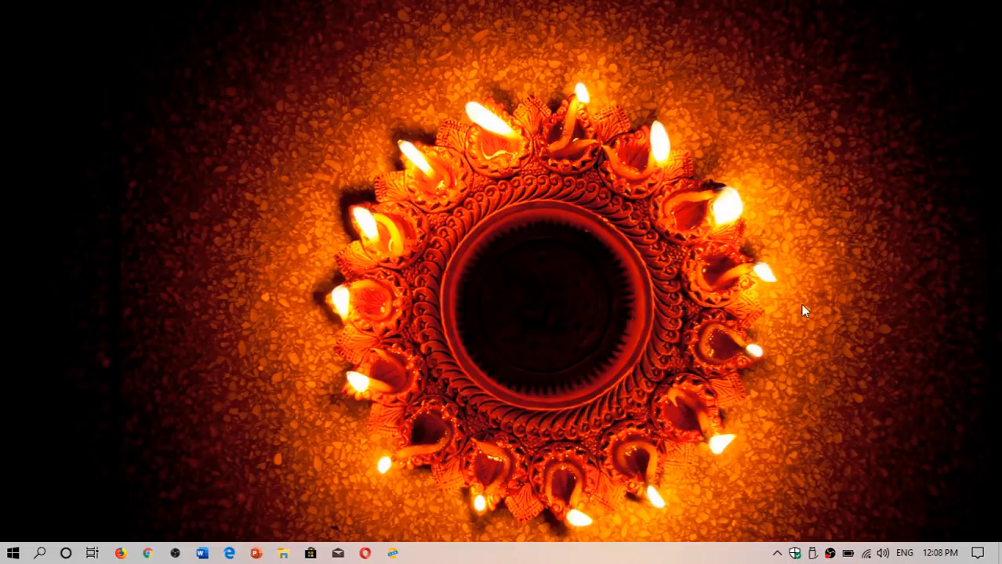
mouse_move(796, 554)
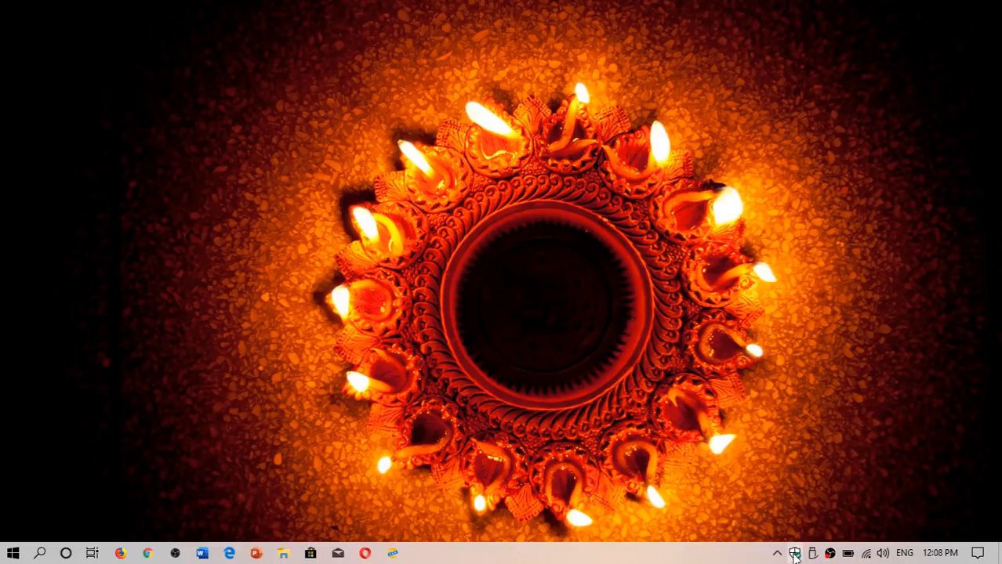
Launch Windows Security from the taskbar shield icon, showing its home overview.
left_click(796, 553)
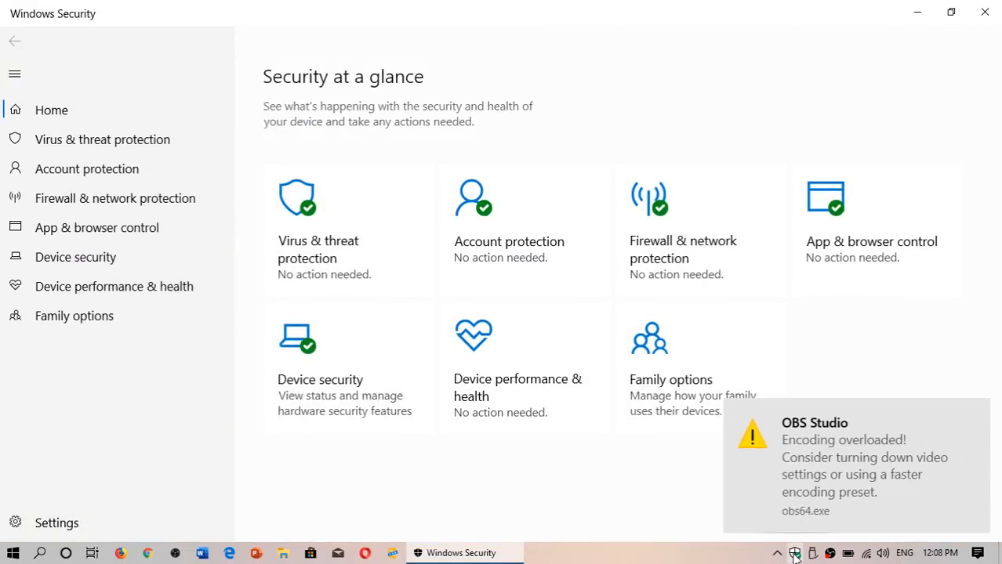
mouse_move(976, 417)
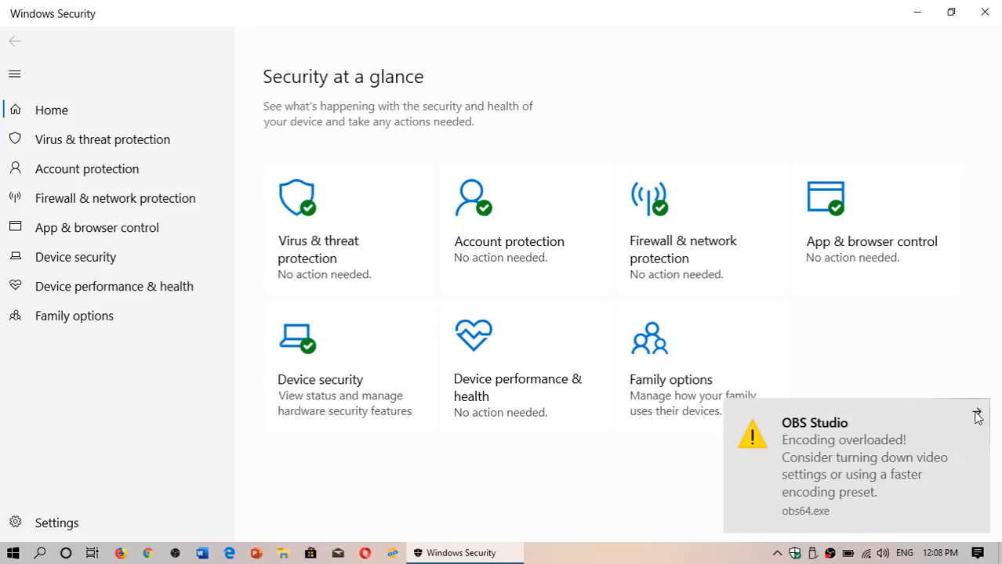
Dismiss the OBS encoding overload notification covering the Windows Security window.
left_click(974, 417)
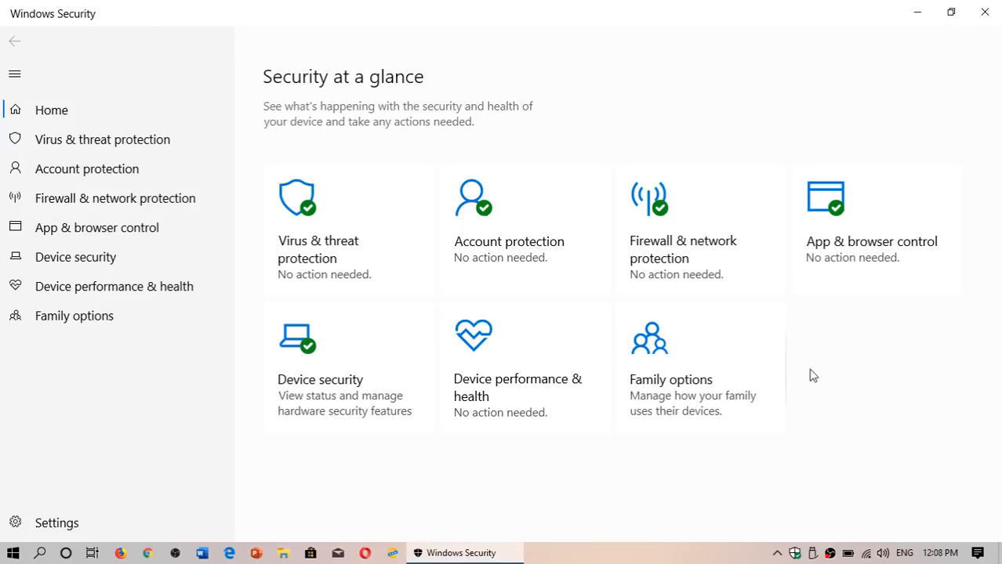
mouse_move(326, 228)
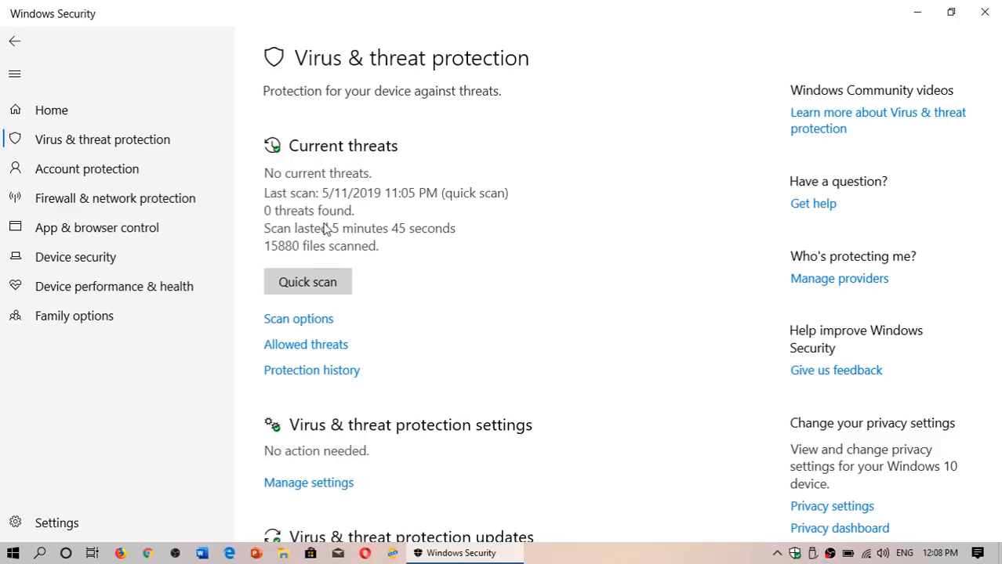
mouse_move(397, 171)
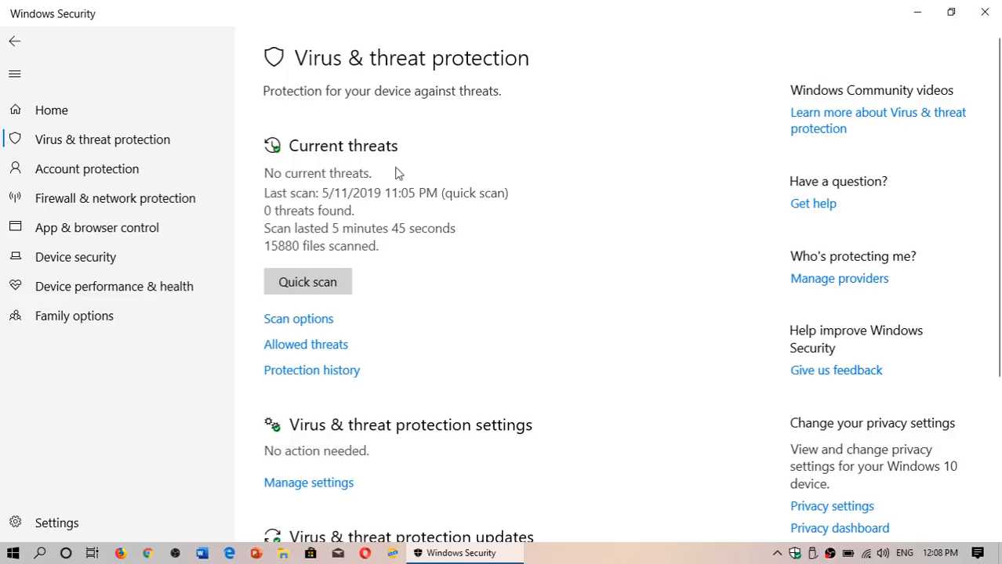
mouse_move(445, 306)
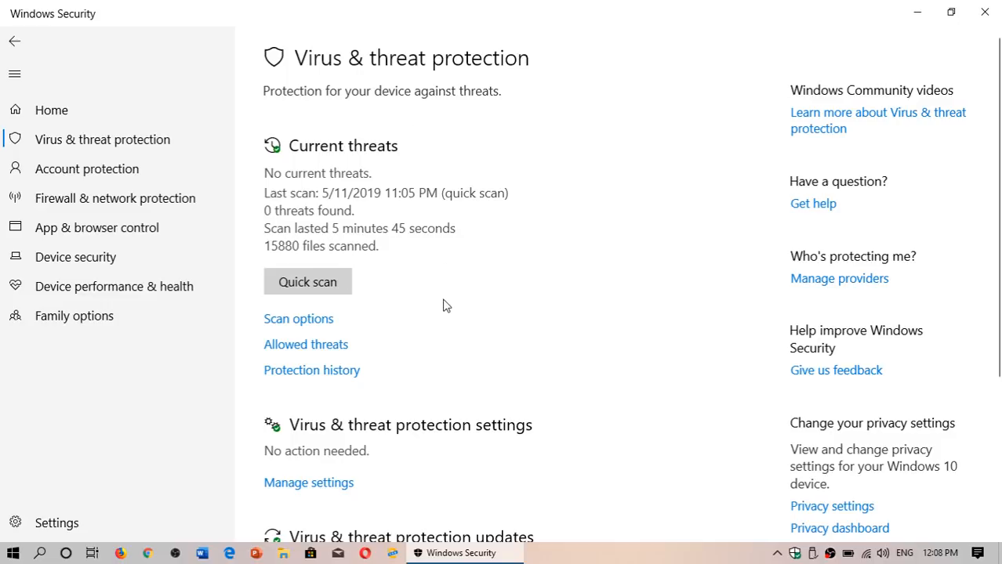
Open Protection history under Current threats, which lists no recent actions.
left_click(311, 370)
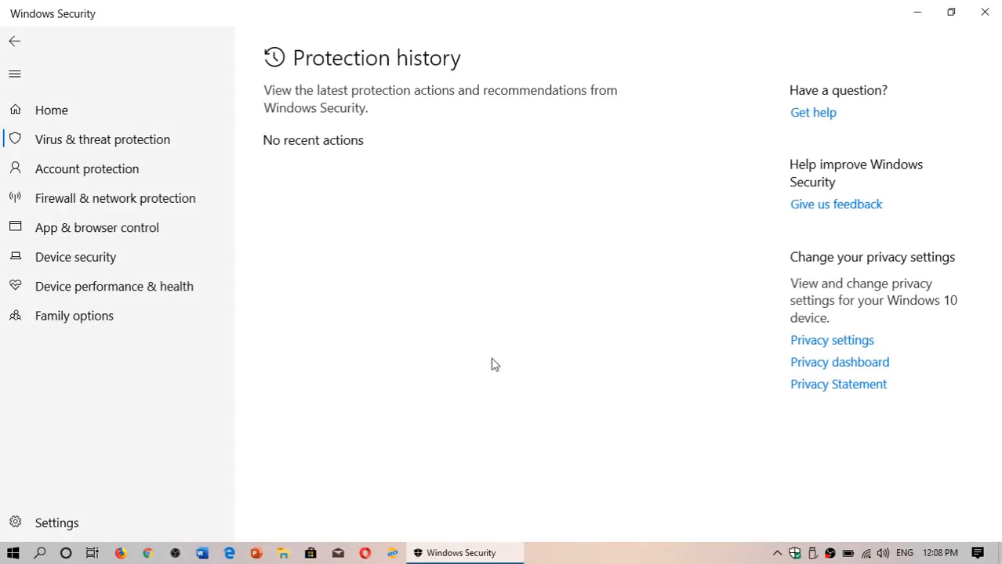
mouse_move(517, 372)
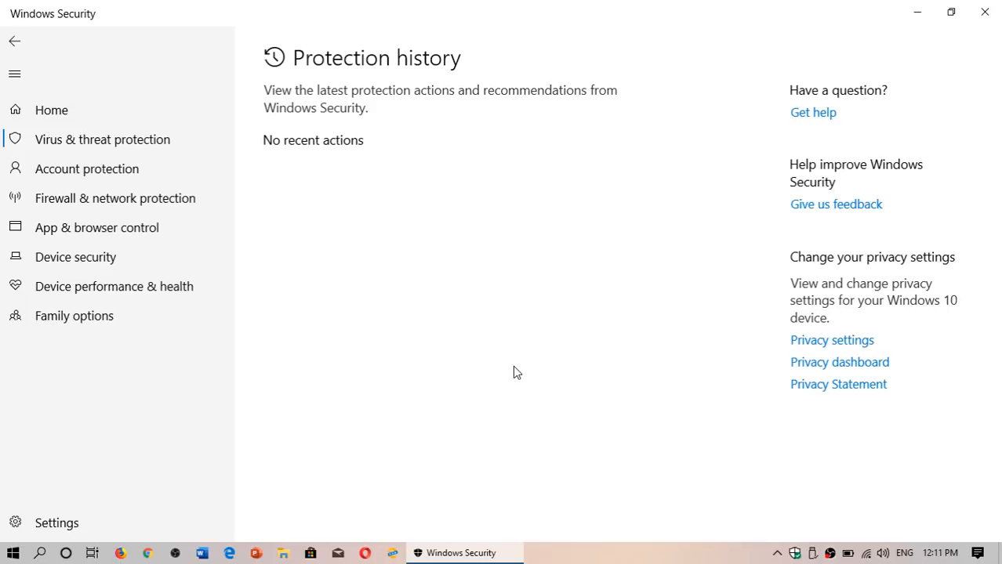
mouse_move(984, 14)
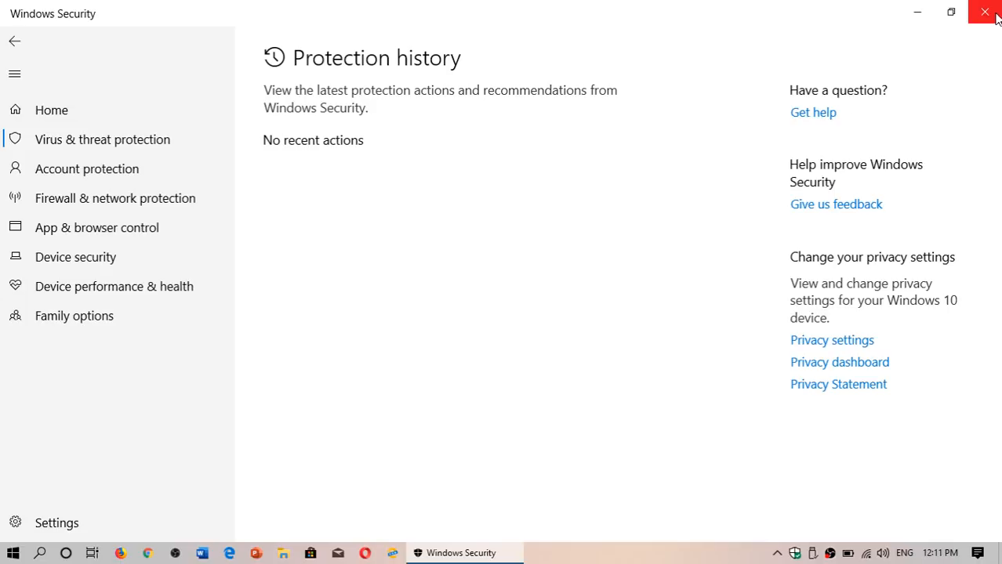
Revisit the empty Virus & threat protection history, then close Windows Security.
left_click(984, 13)
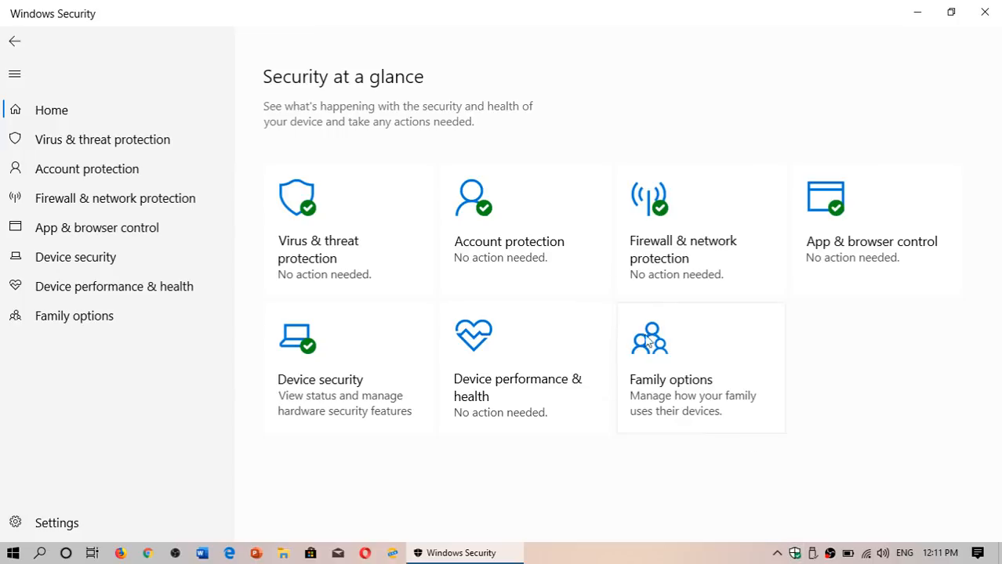
left_click(102, 139)
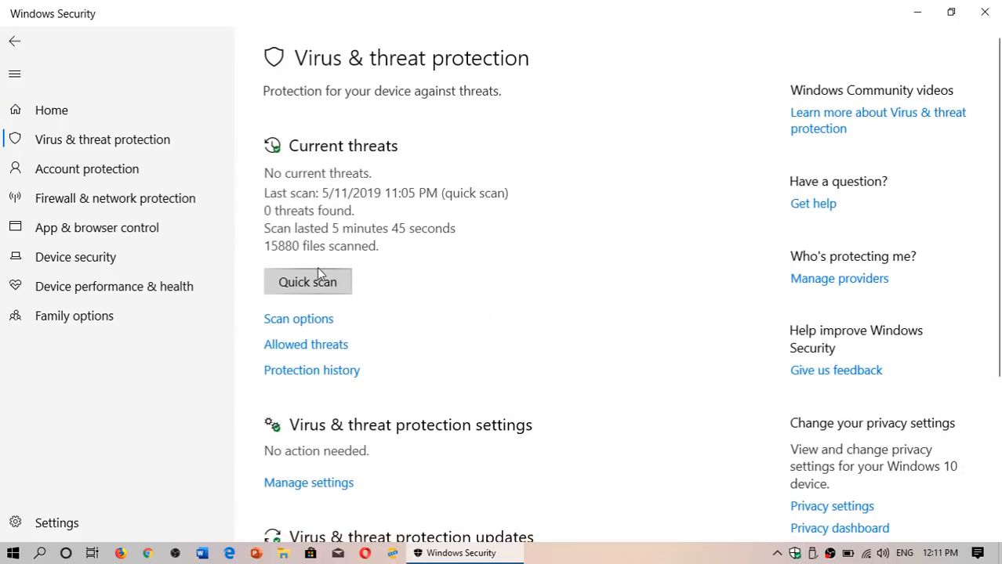
left_click(312, 370)
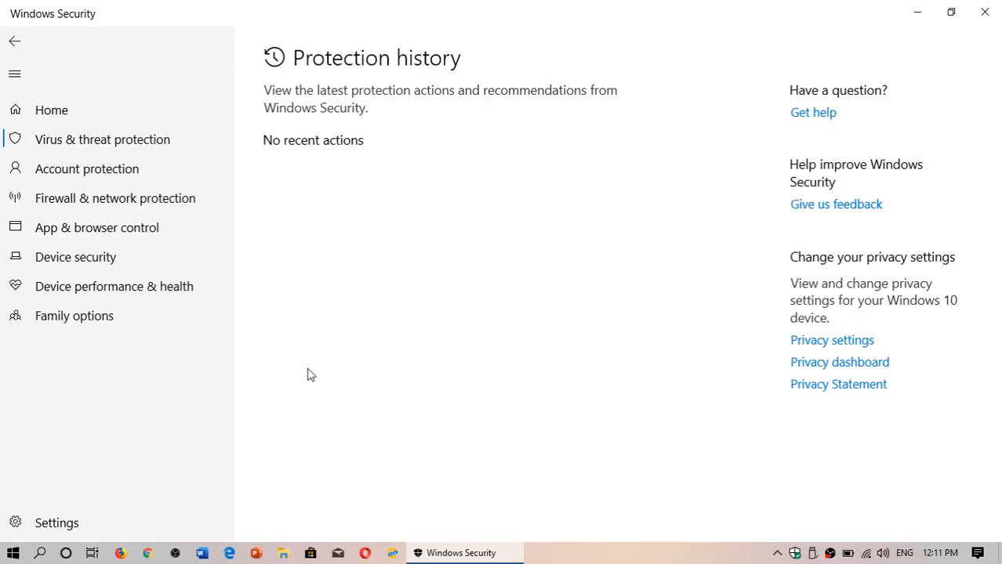
mouse_move(985, 15)
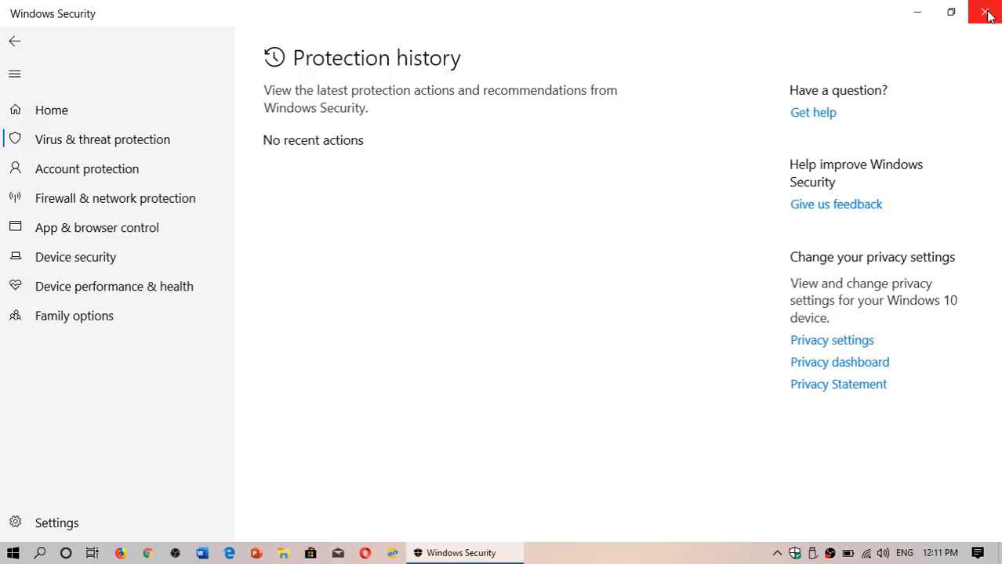
left_click(984, 15)
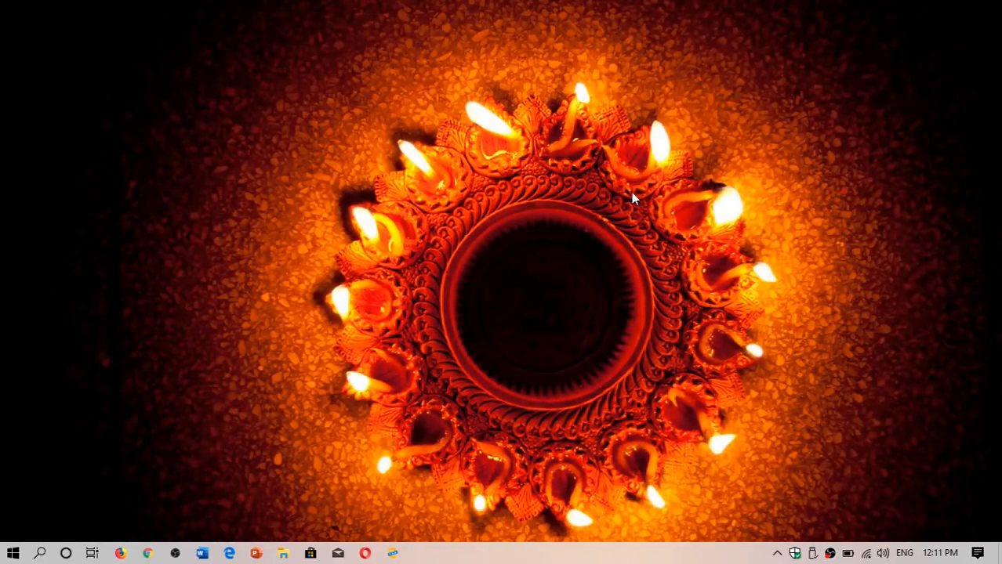